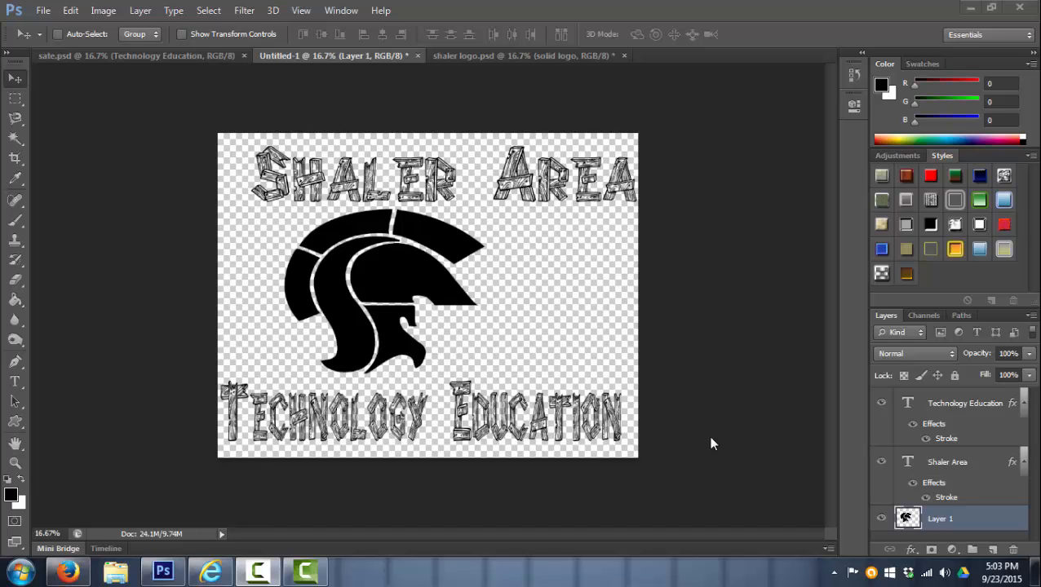
mouse_move(294, 35)
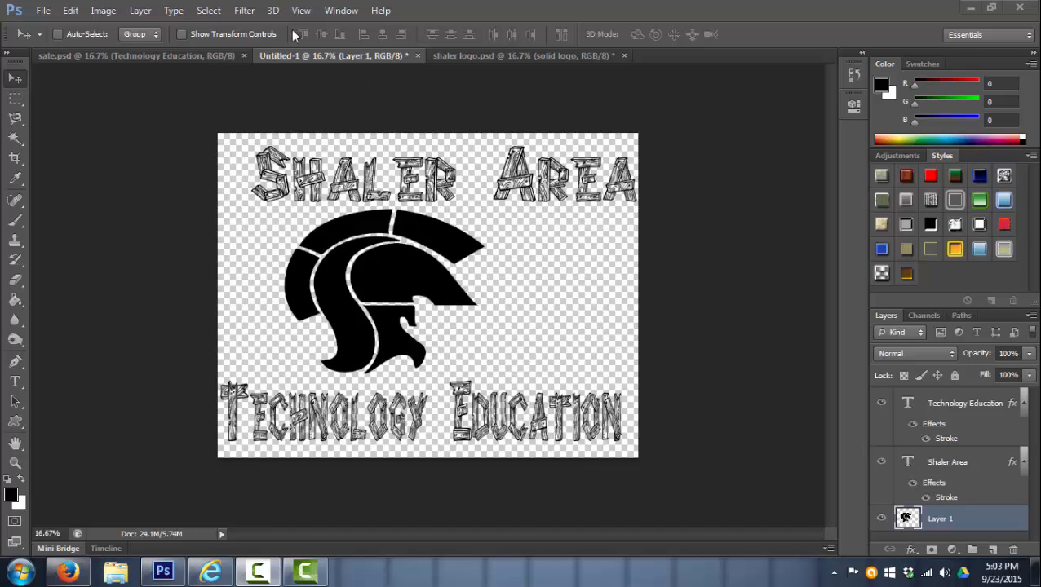
- Turn on the rulers from the View menu
left_click(301, 9)
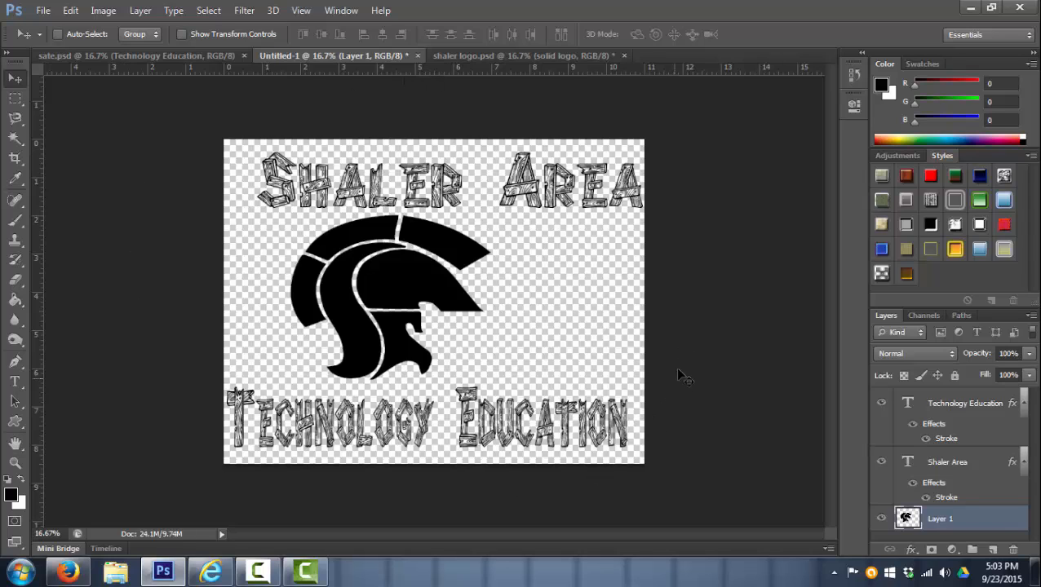
mouse_move(649, 104)
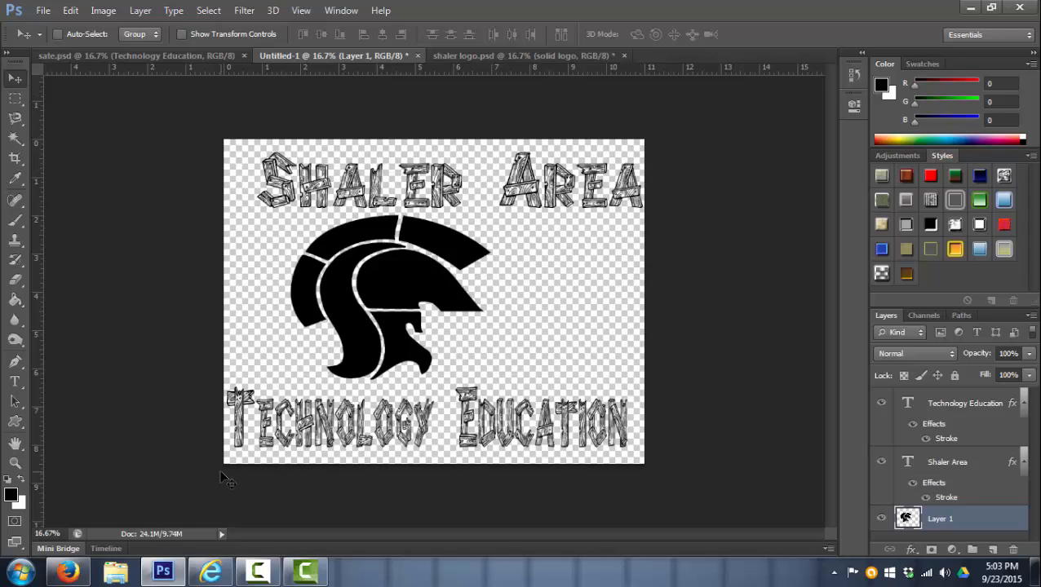
mouse_move(239, 469)
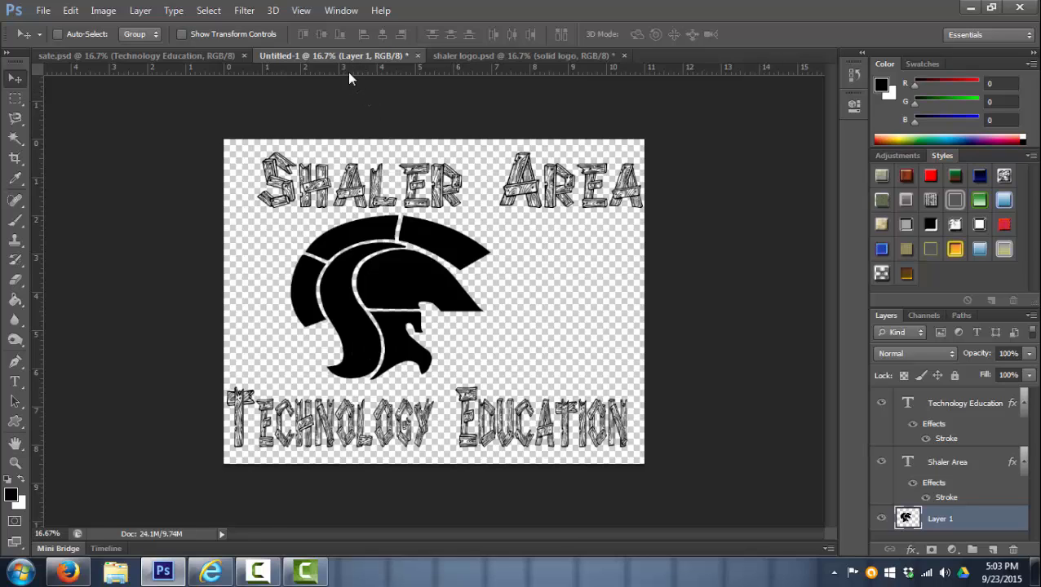
mouse_move(358, 74)
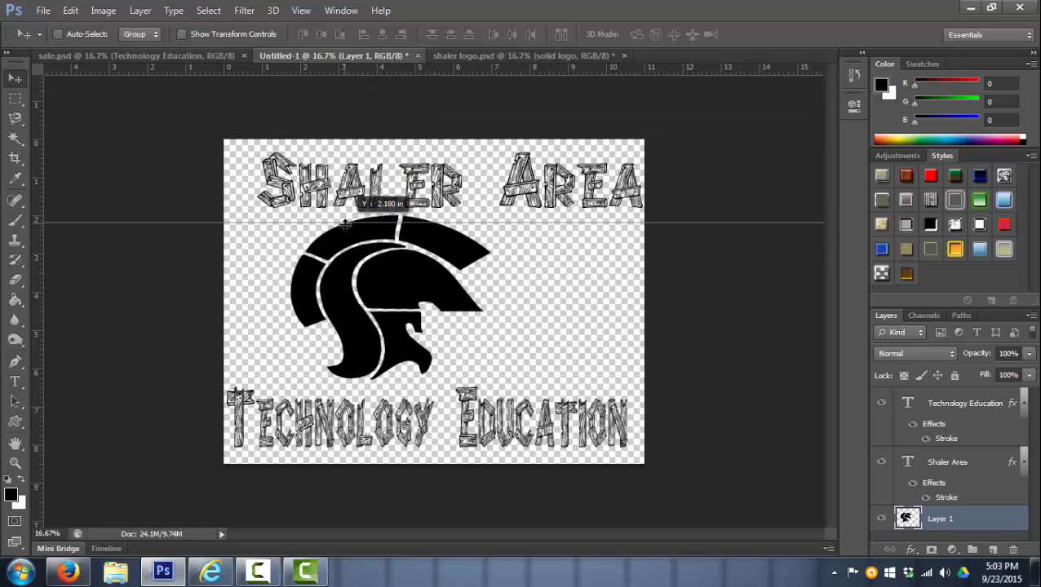
- Drag a horizontal guide from the top ruler to the canvas middle
left_click_drag(343, 226, 343, 275)
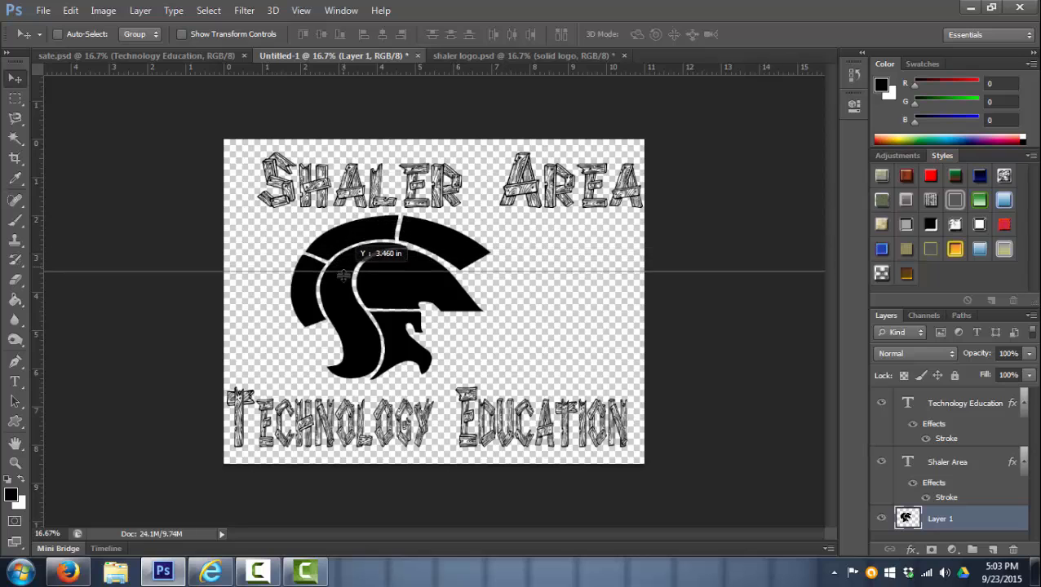
left_click_drag(344, 269, 343, 295)
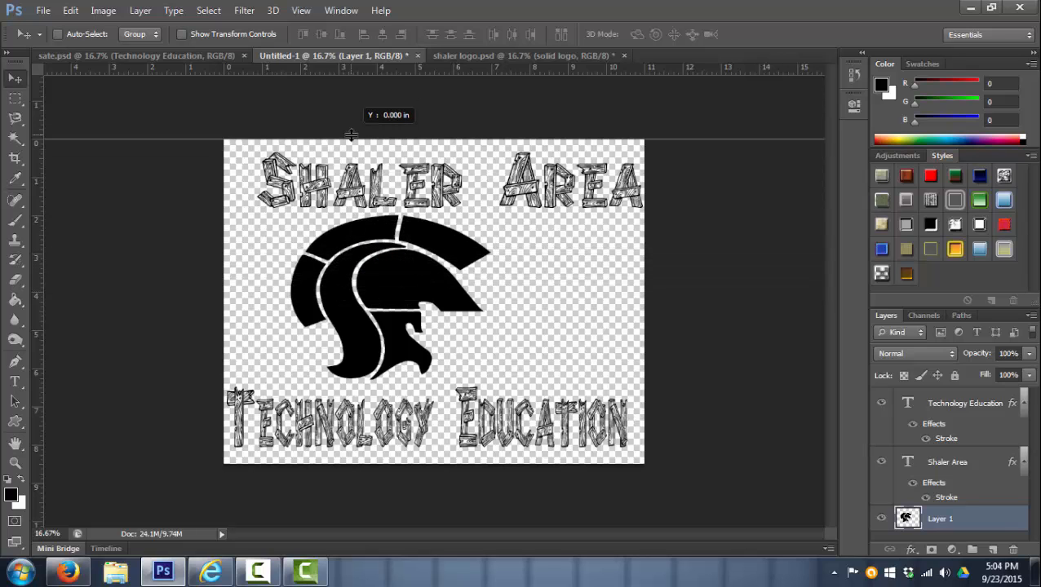
left_click_drag(351, 135, 365, 424)
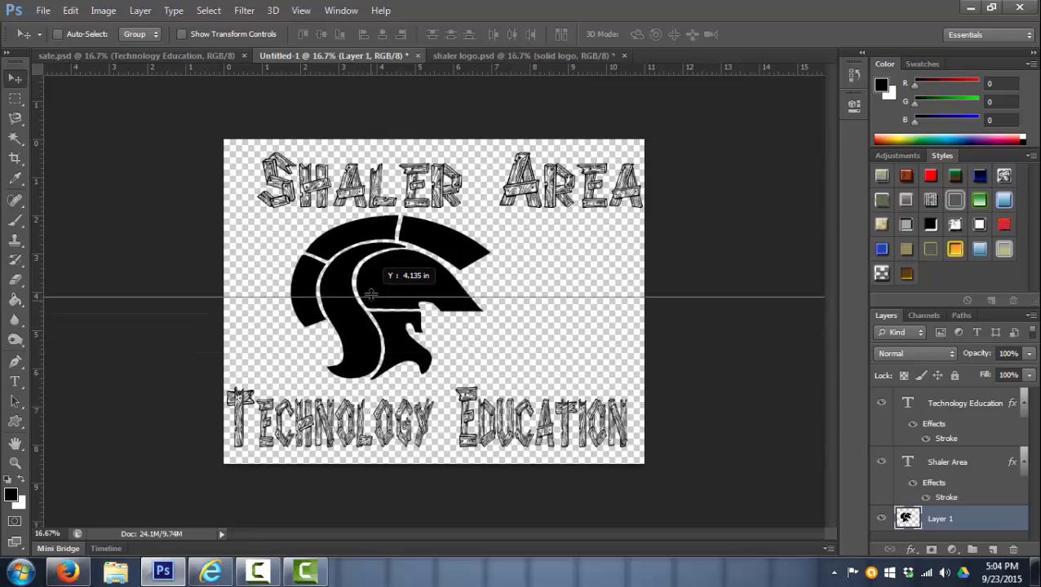
left_click_drag(371, 294, 371, 310)
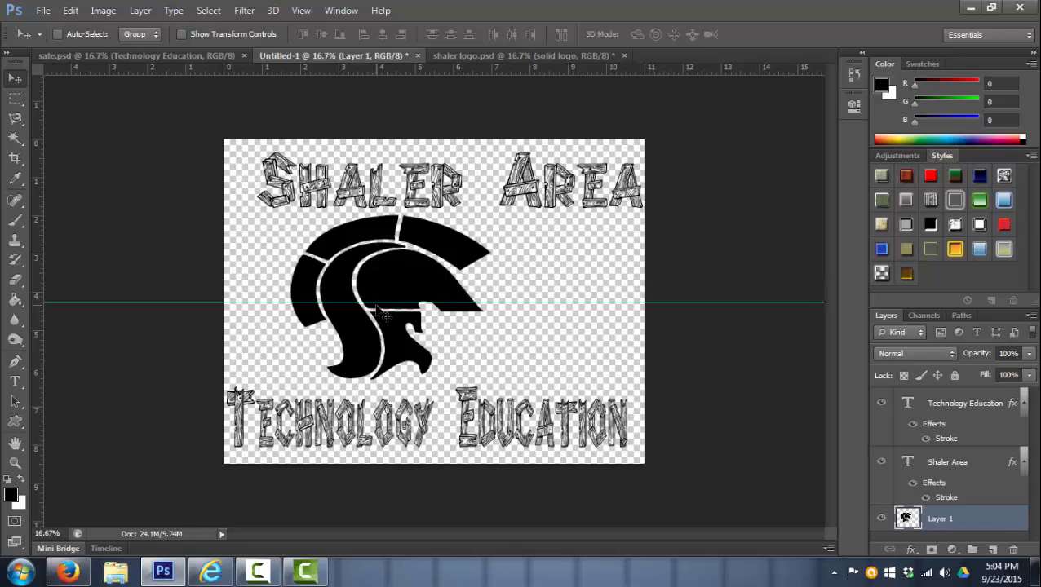
mouse_move(53, 231)
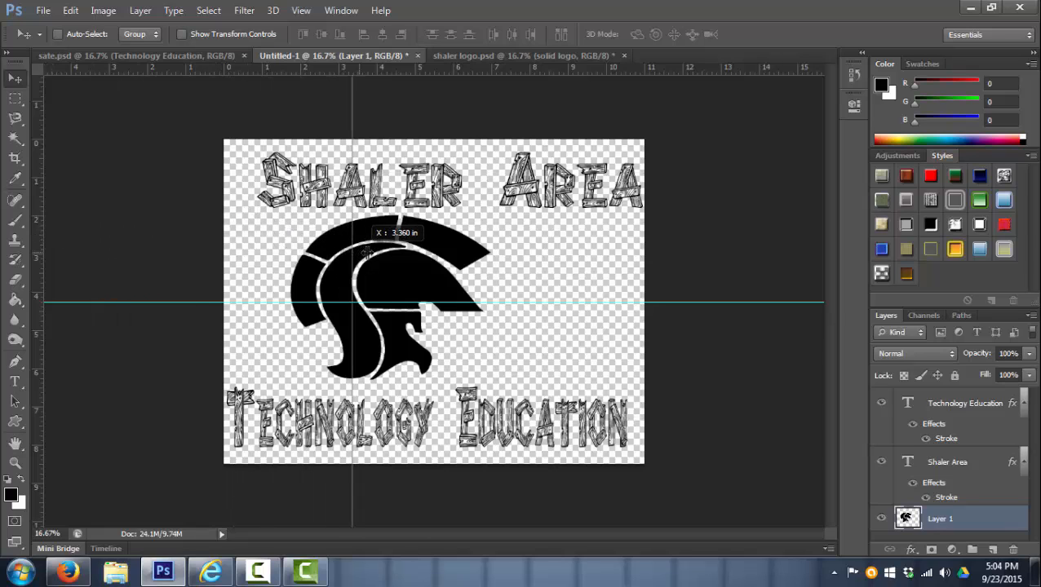
- Add a vertical guide through the canvas centre
left_click_drag(367, 253, 416, 253)
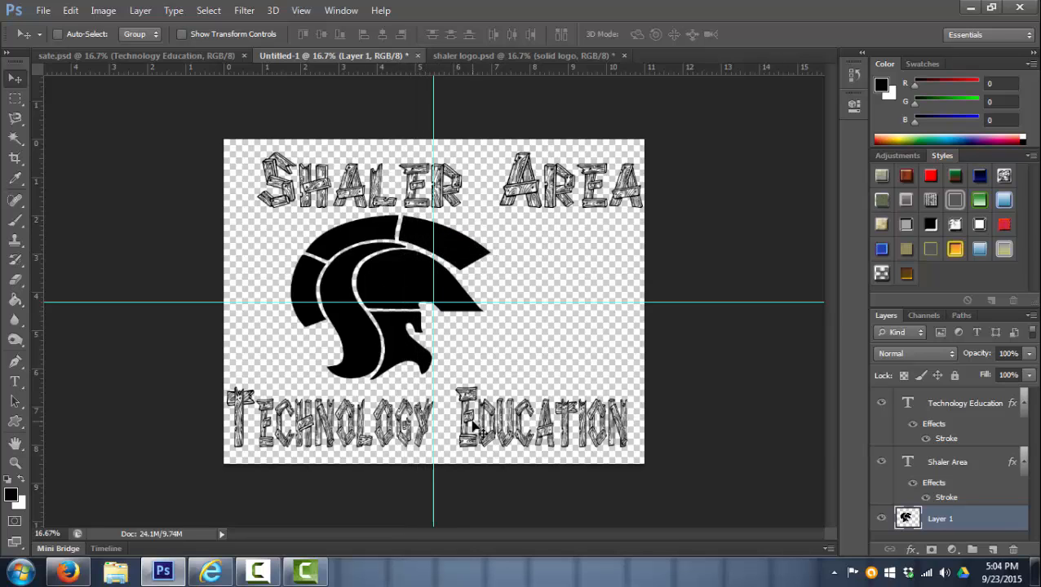
mouse_move(154, 29)
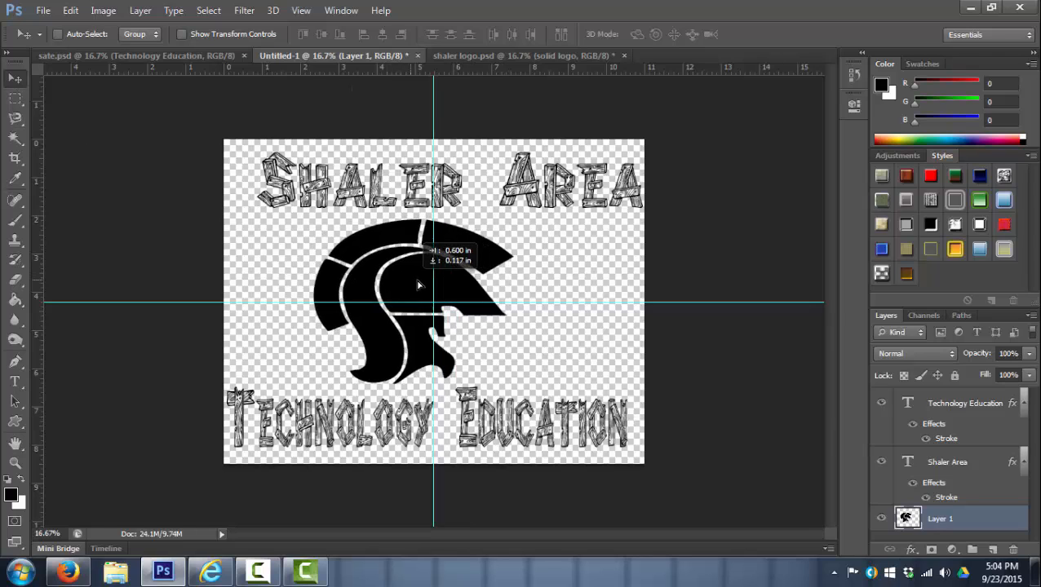
- Drag the Titan head onto the centre guides and select the Technology Education layer
left_click_drag(415, 285, 432, 294)
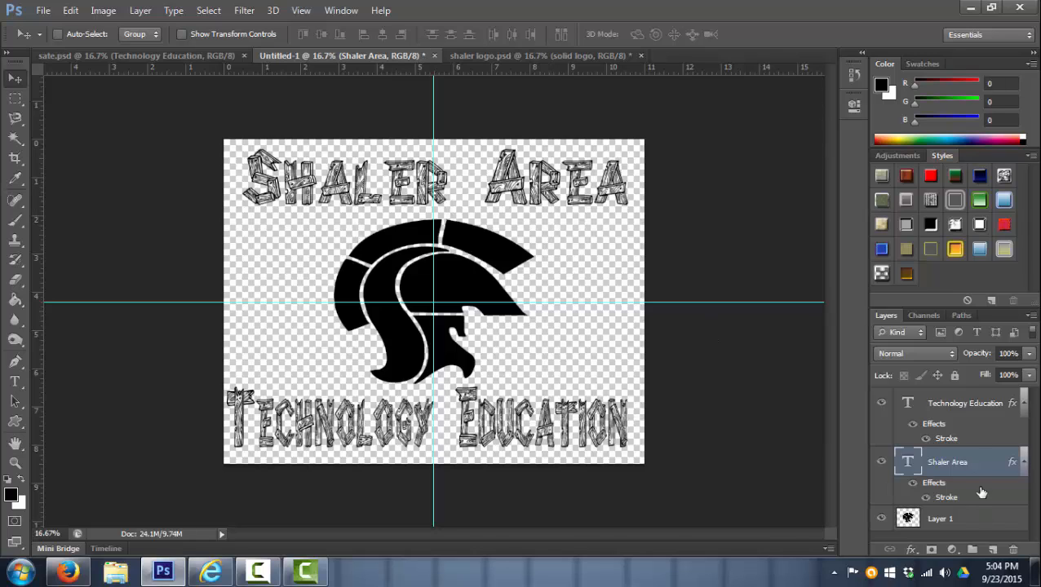
left_click(961, 403)
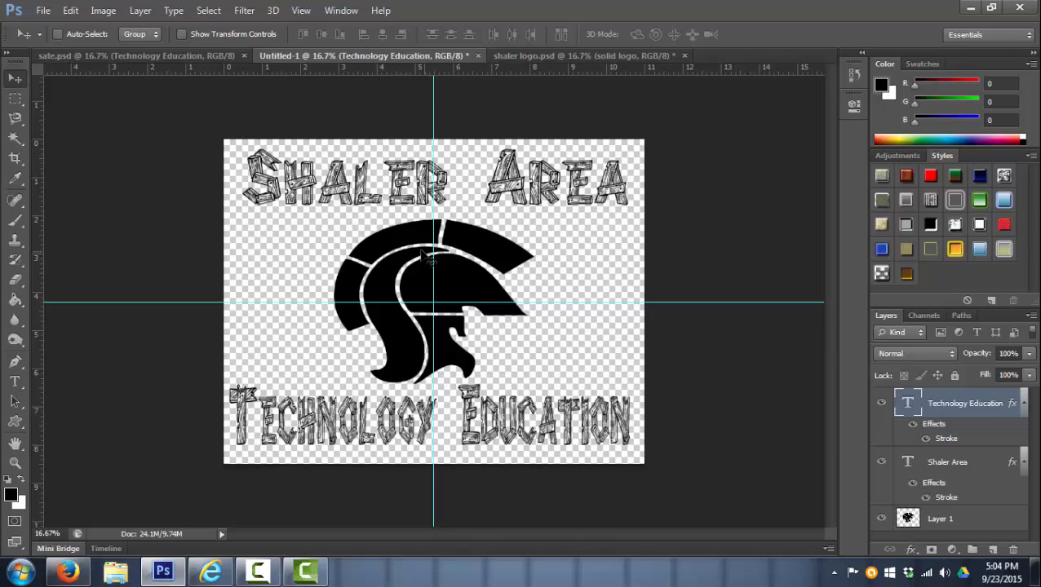
mouse_move(185, 40)
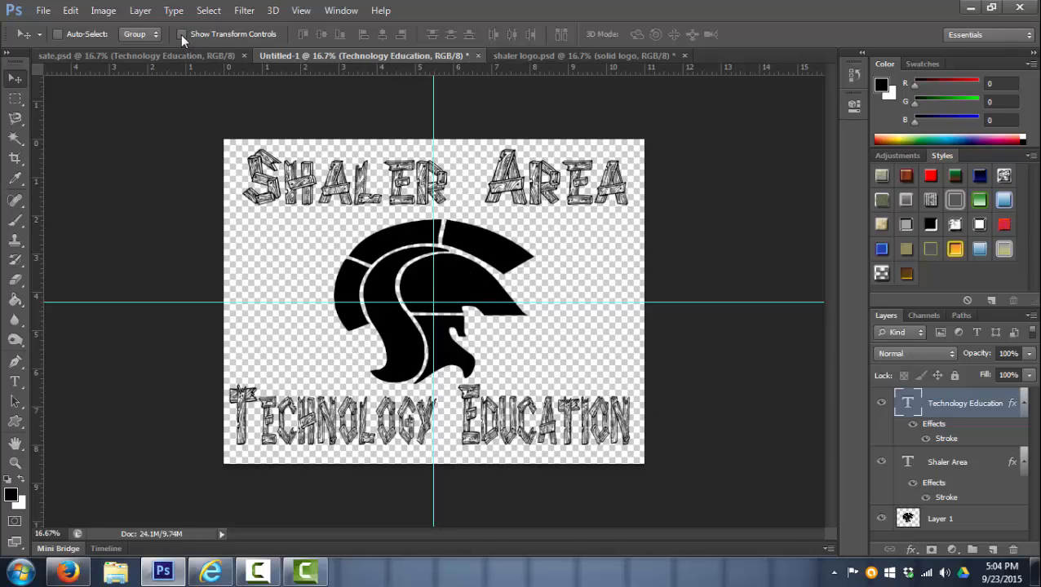
mouse_move(181, 34)
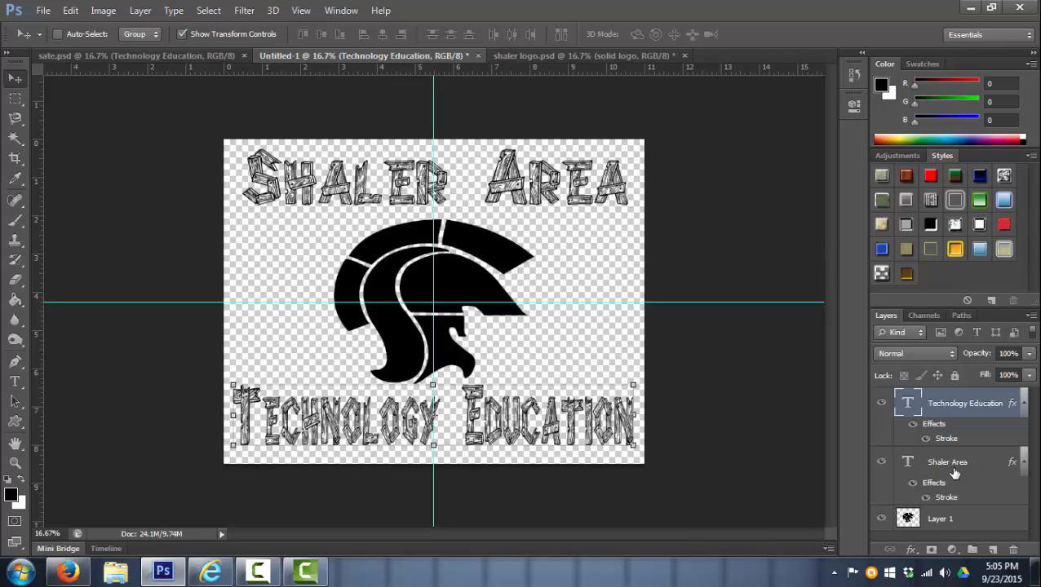
- Select the Shaler Area text layer, then the Titan head layer
left_click(947, 461)
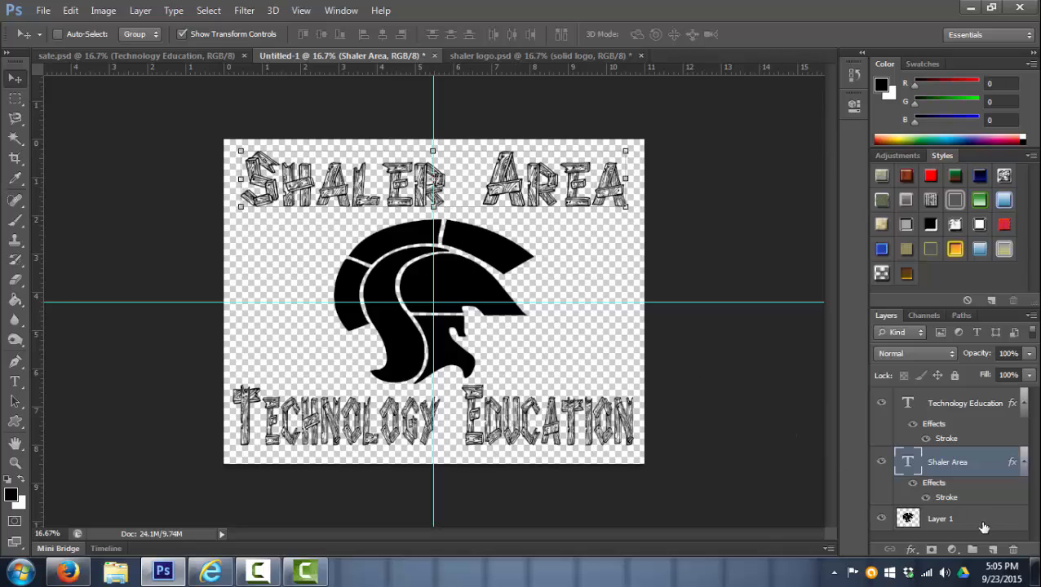
left_click(940, 518)
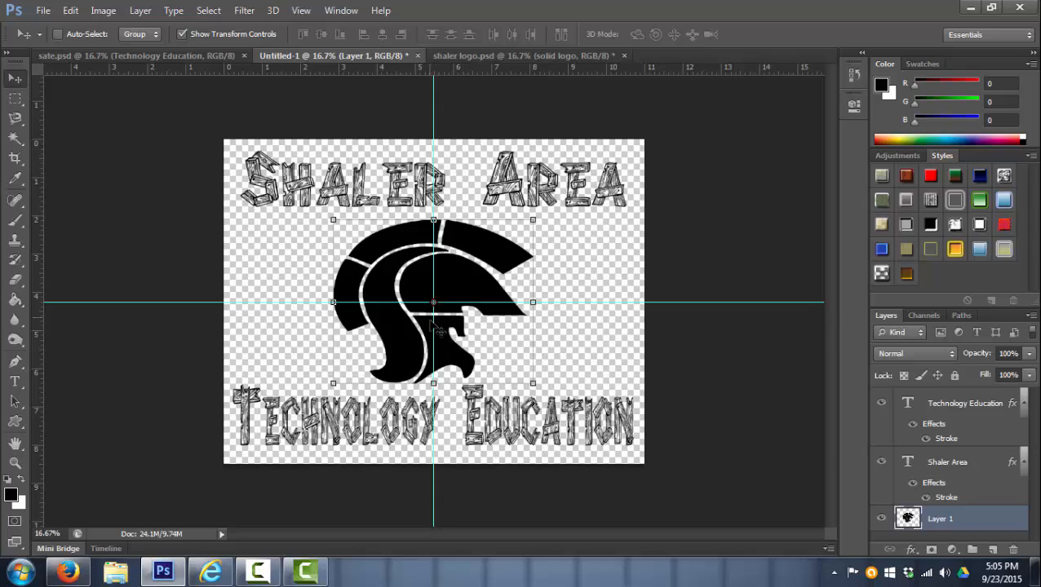
mouse_move(532, 352)
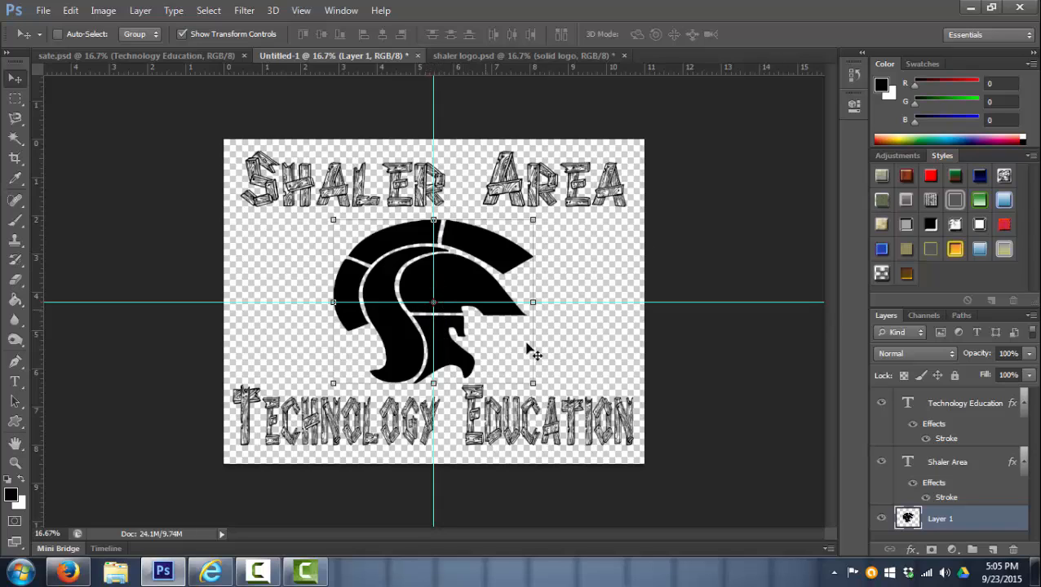
mouse_move(181, 41)
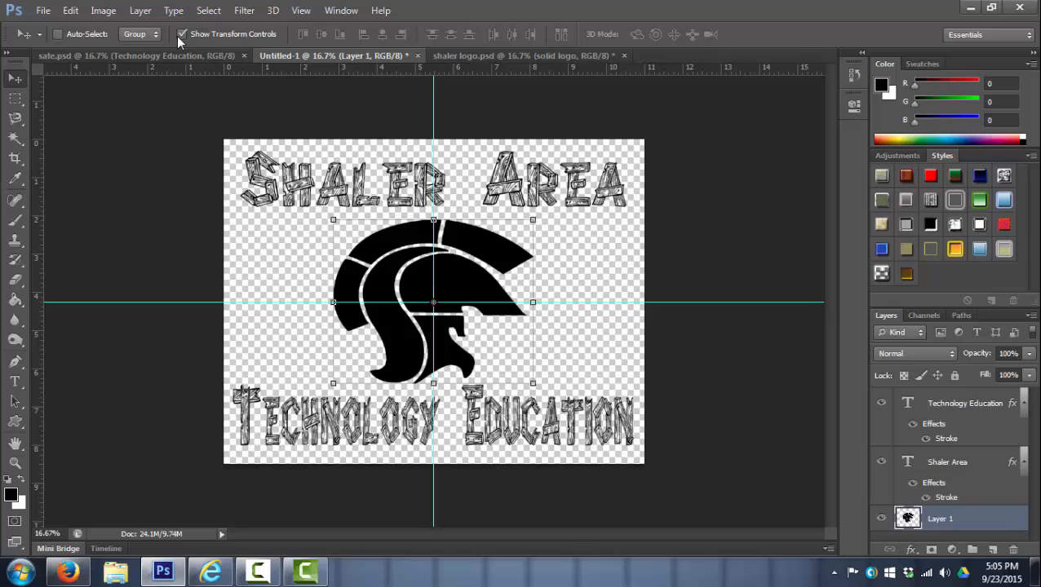
mouse_move(333, 224)
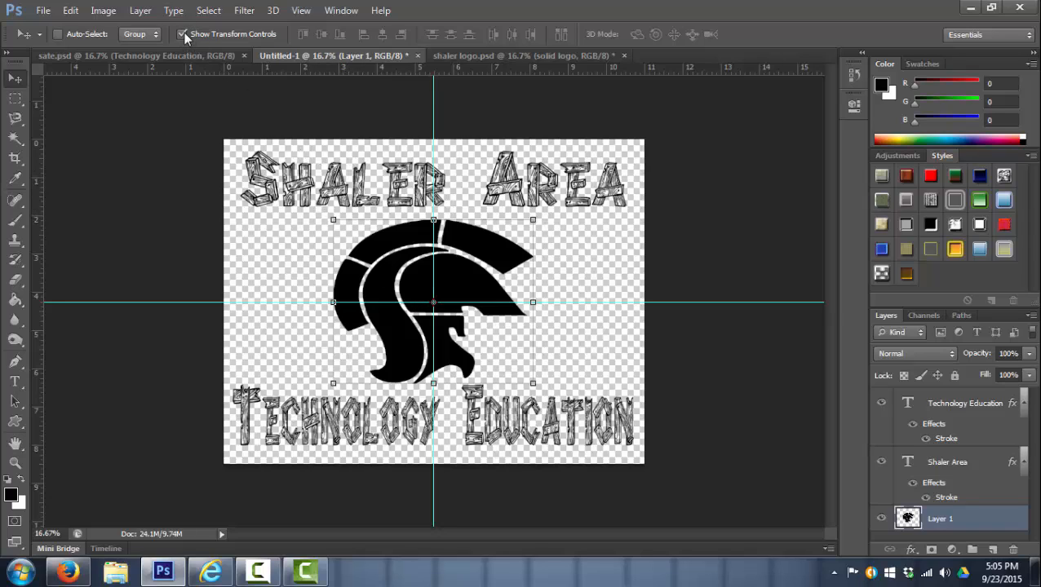
mouse_move(186, 35)
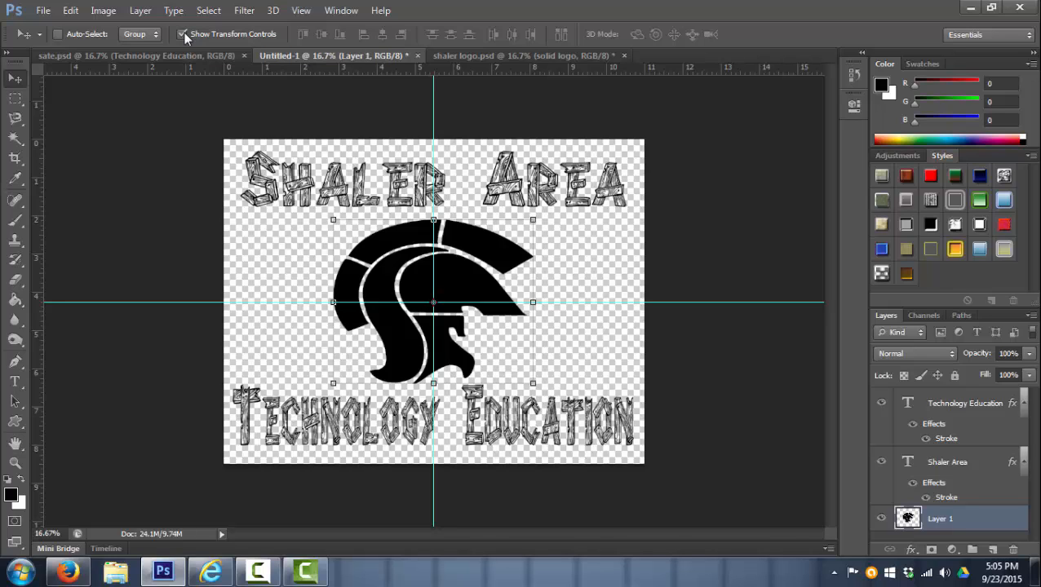
mouse_move(264, 104)
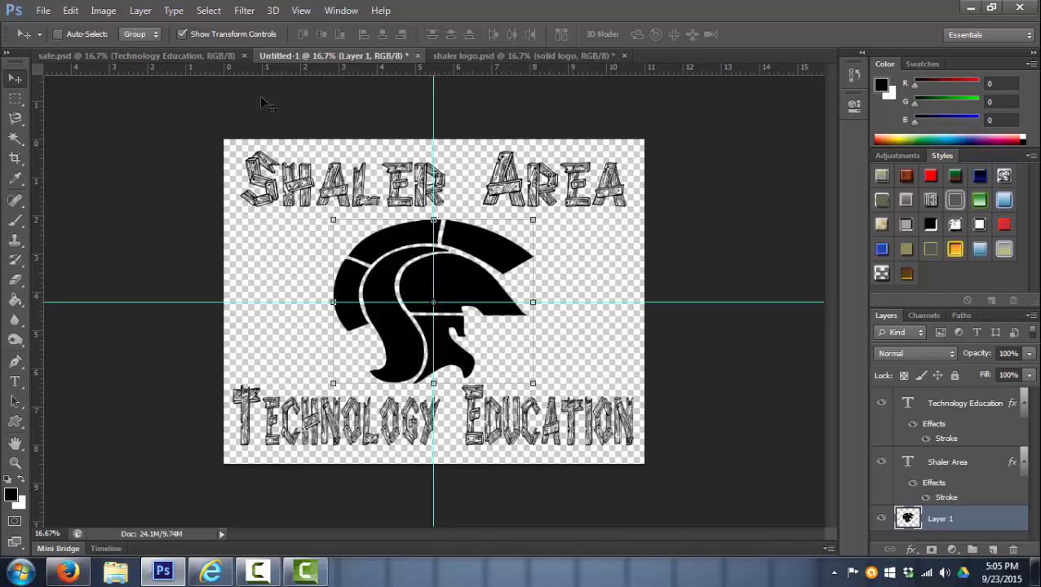
mouse_move(192, 45)
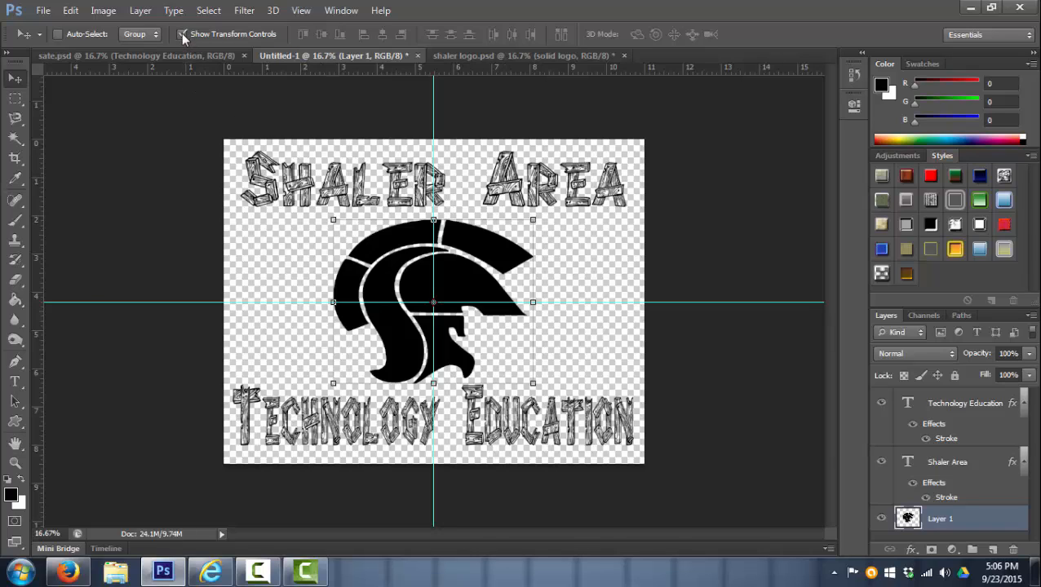
mouse_move(186, 34)
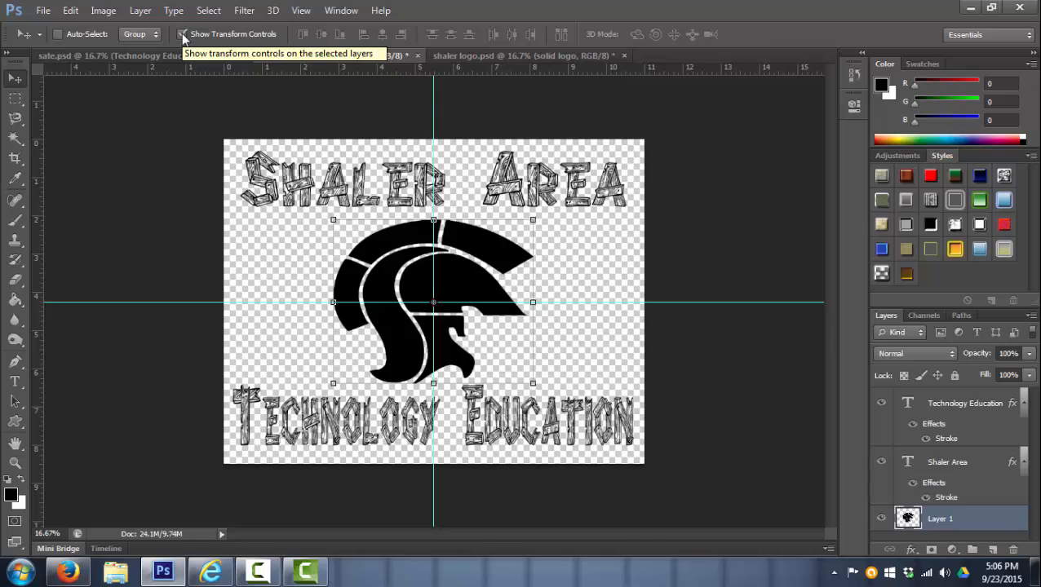